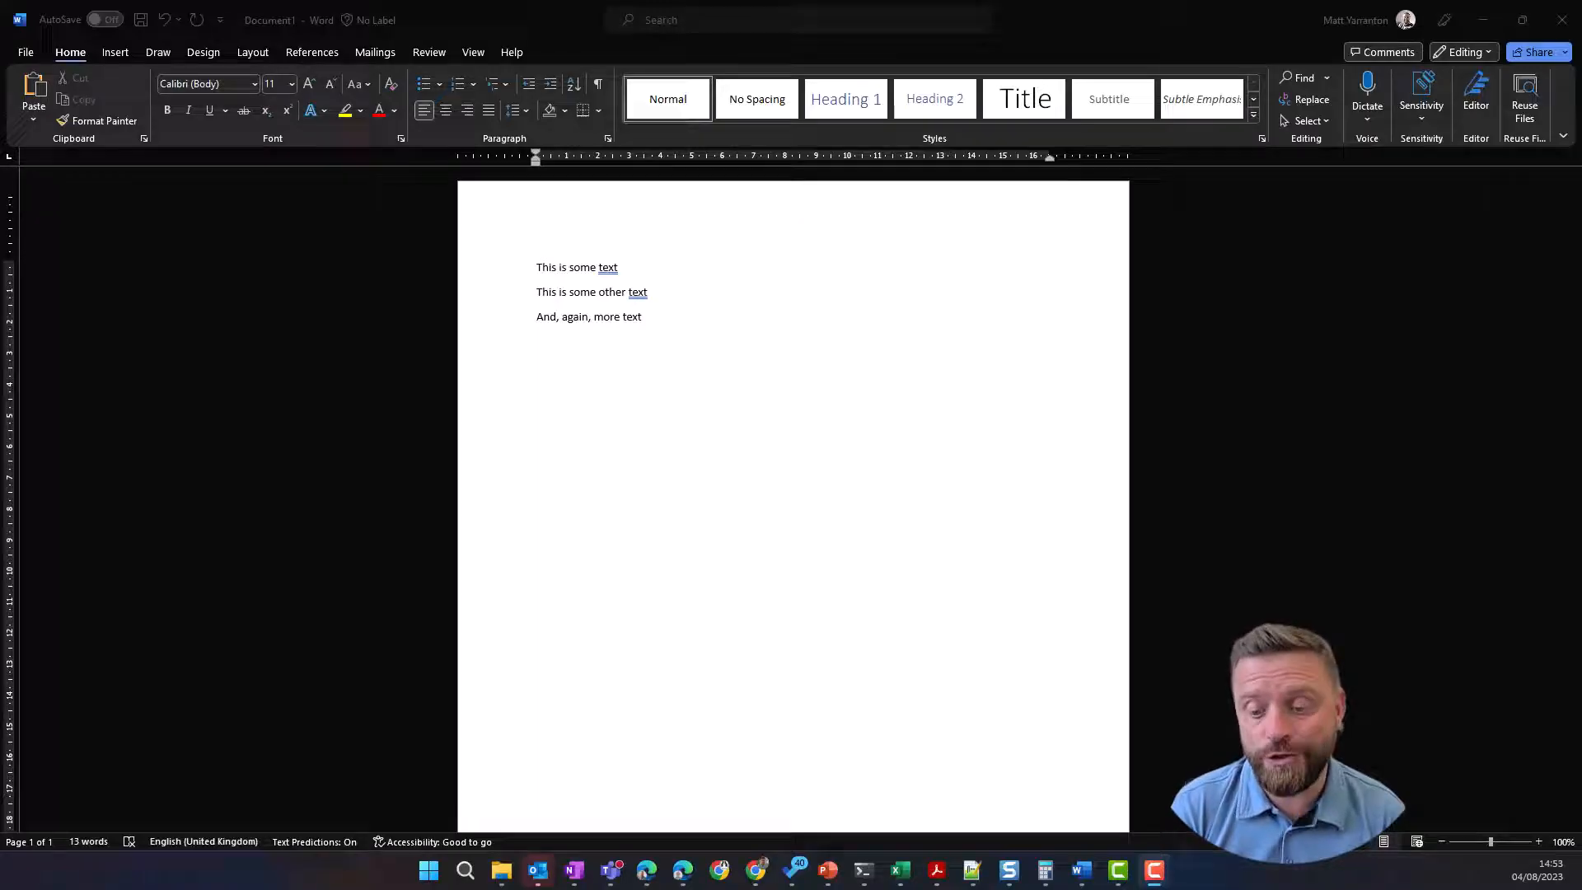
Copy the first line and select the whole second line of text.
{"action": "key", "text": "win+v"}
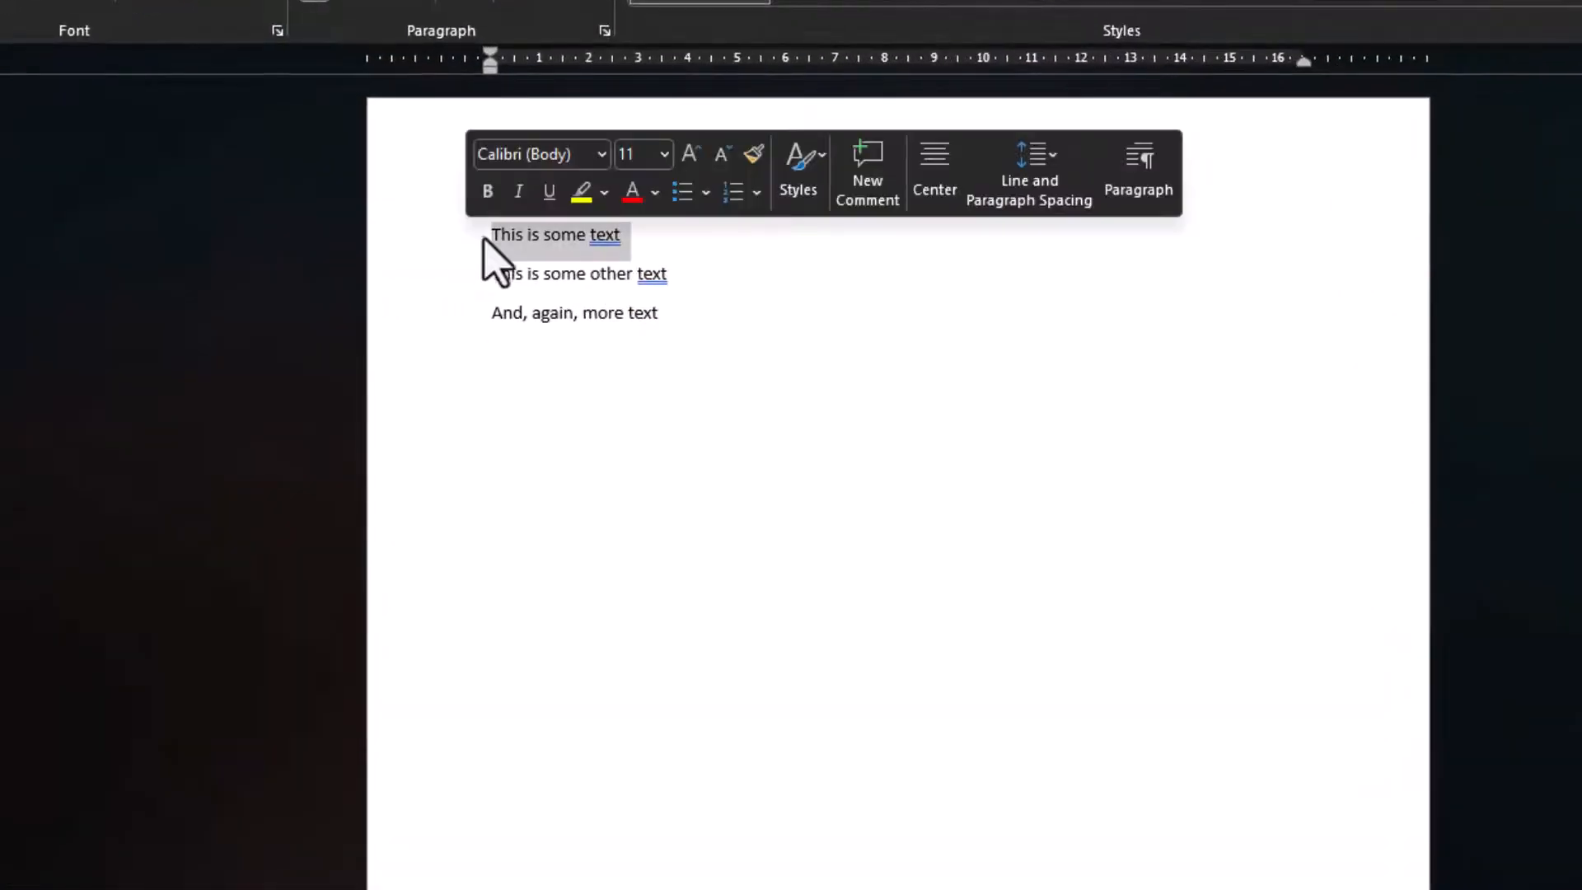
{"action": "right_click", "coordinate": [556, 234]}
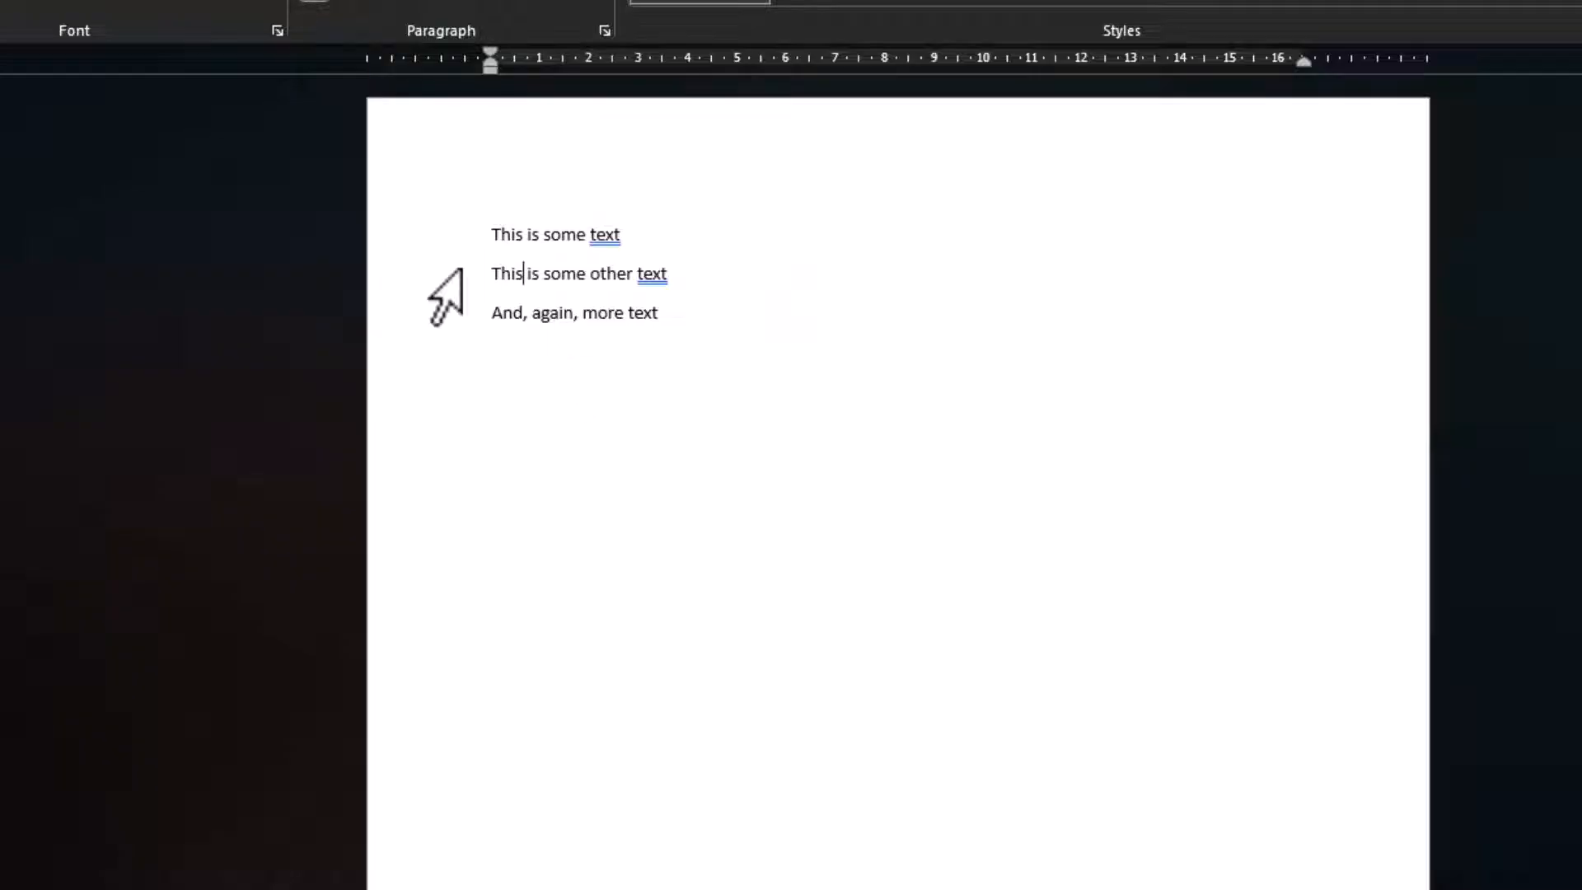
{"action": "triple_click", "coordinate": [575, 273]}
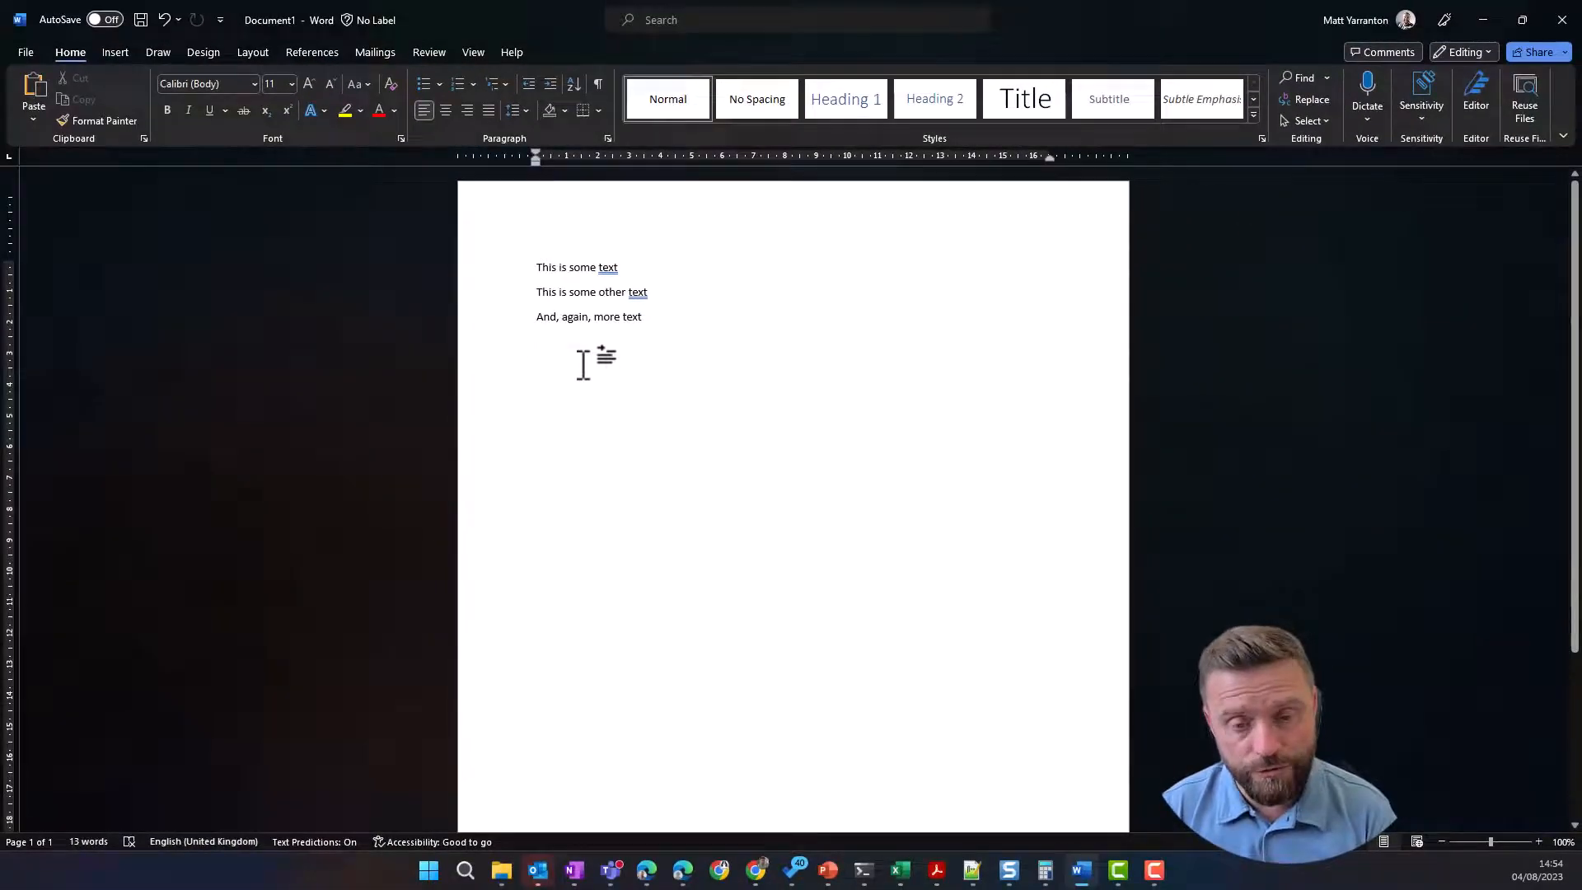
Paste 'And, again, more text' as a fourth line and reopen clipboard history.
{"action": "key", "text": "ctrl+v"}
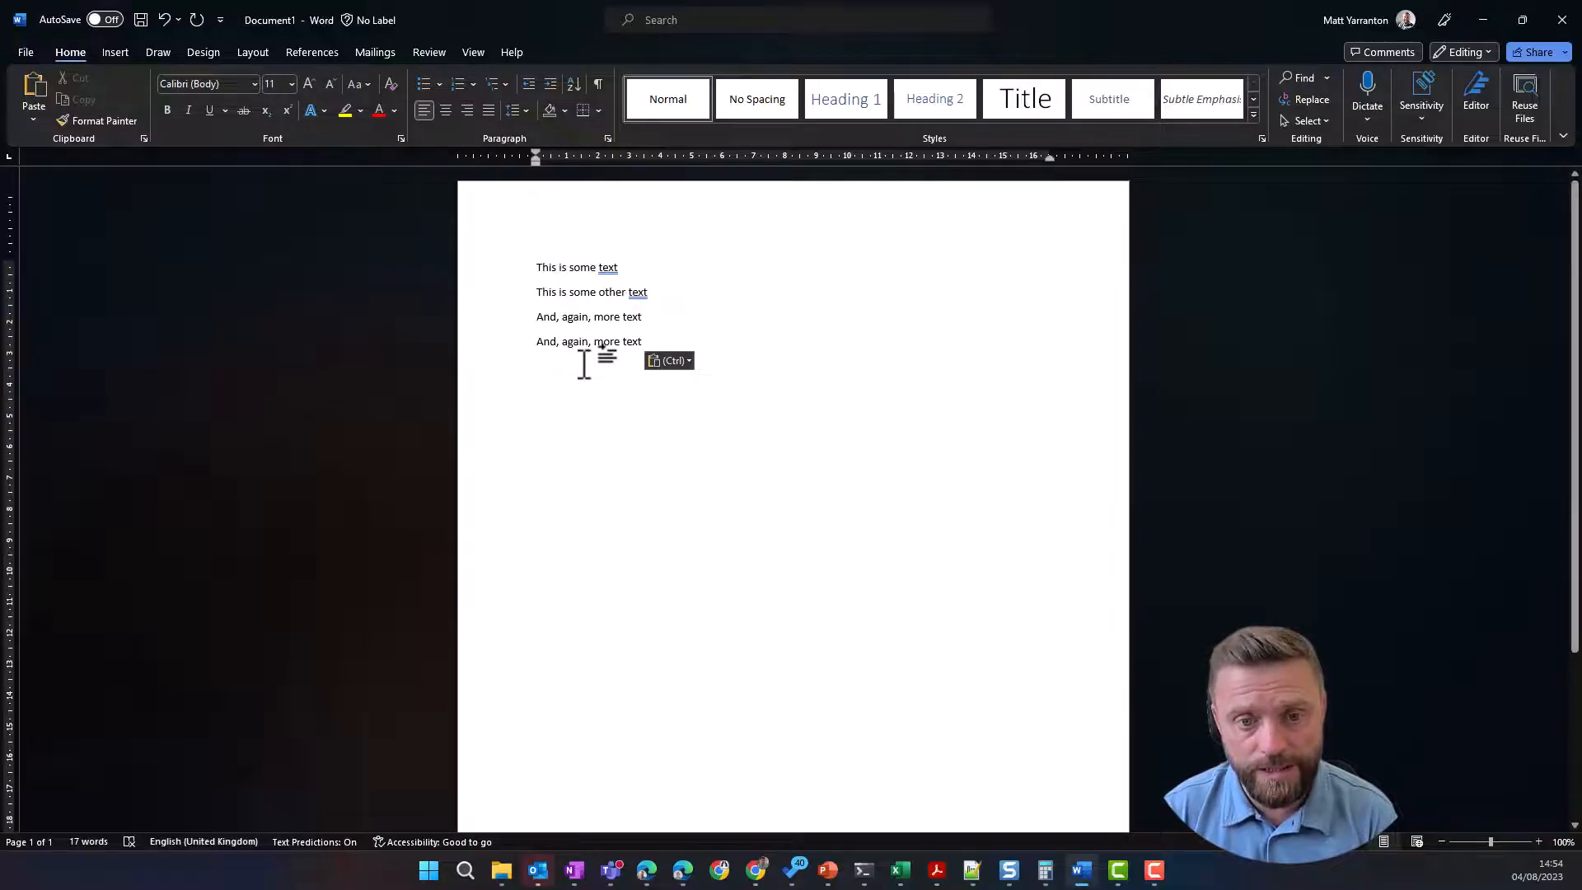
{"action": "key", "text": "win+v"}
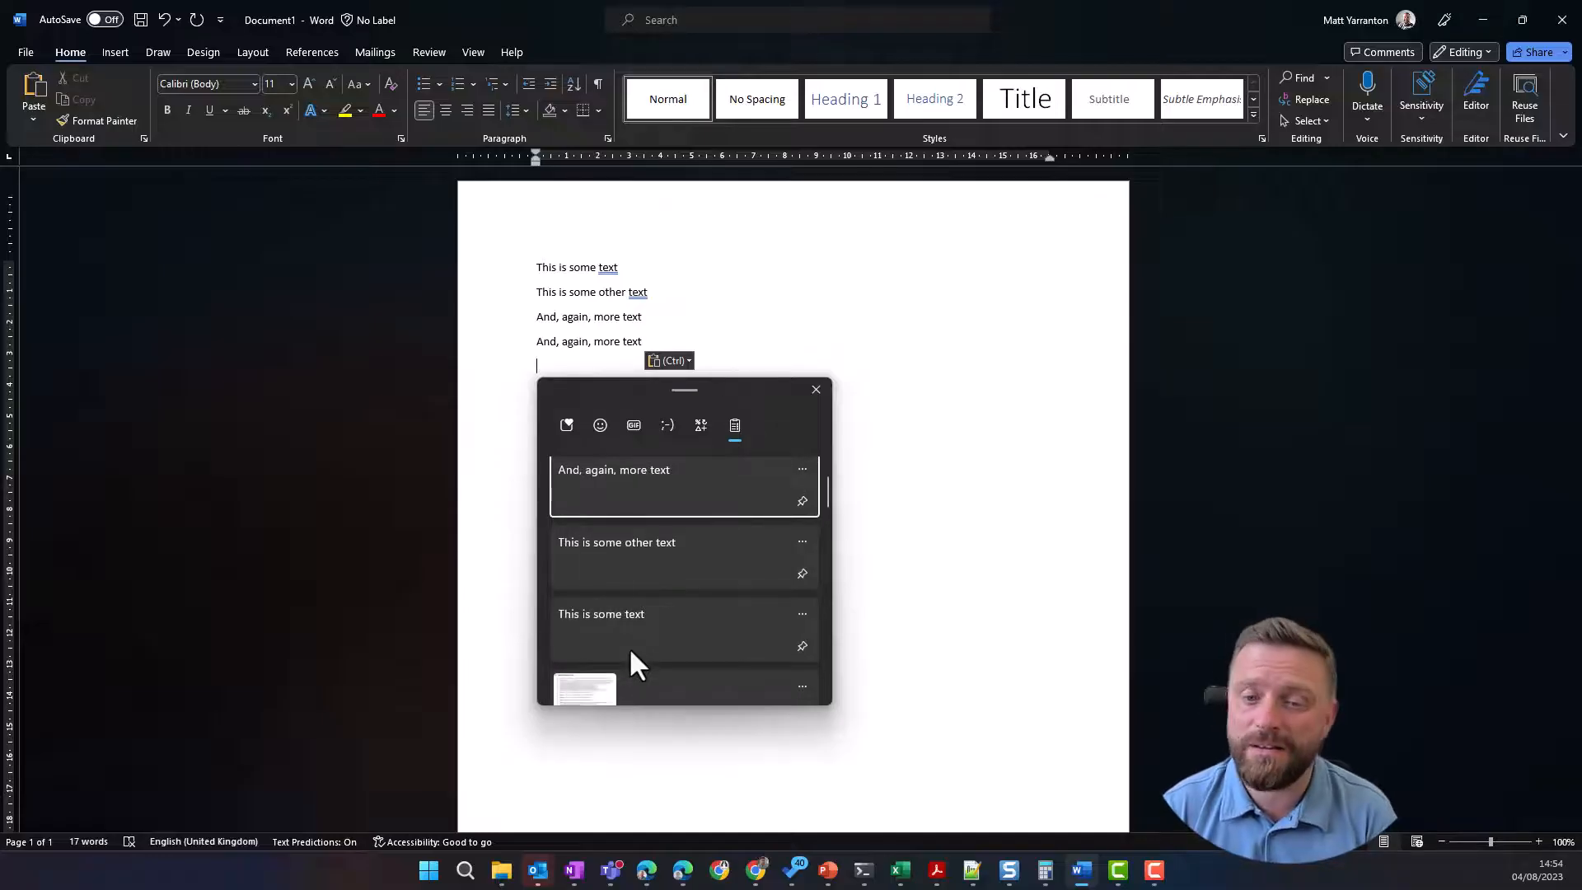
{"action": "mouse_move", "coordinate": [615, 651]}
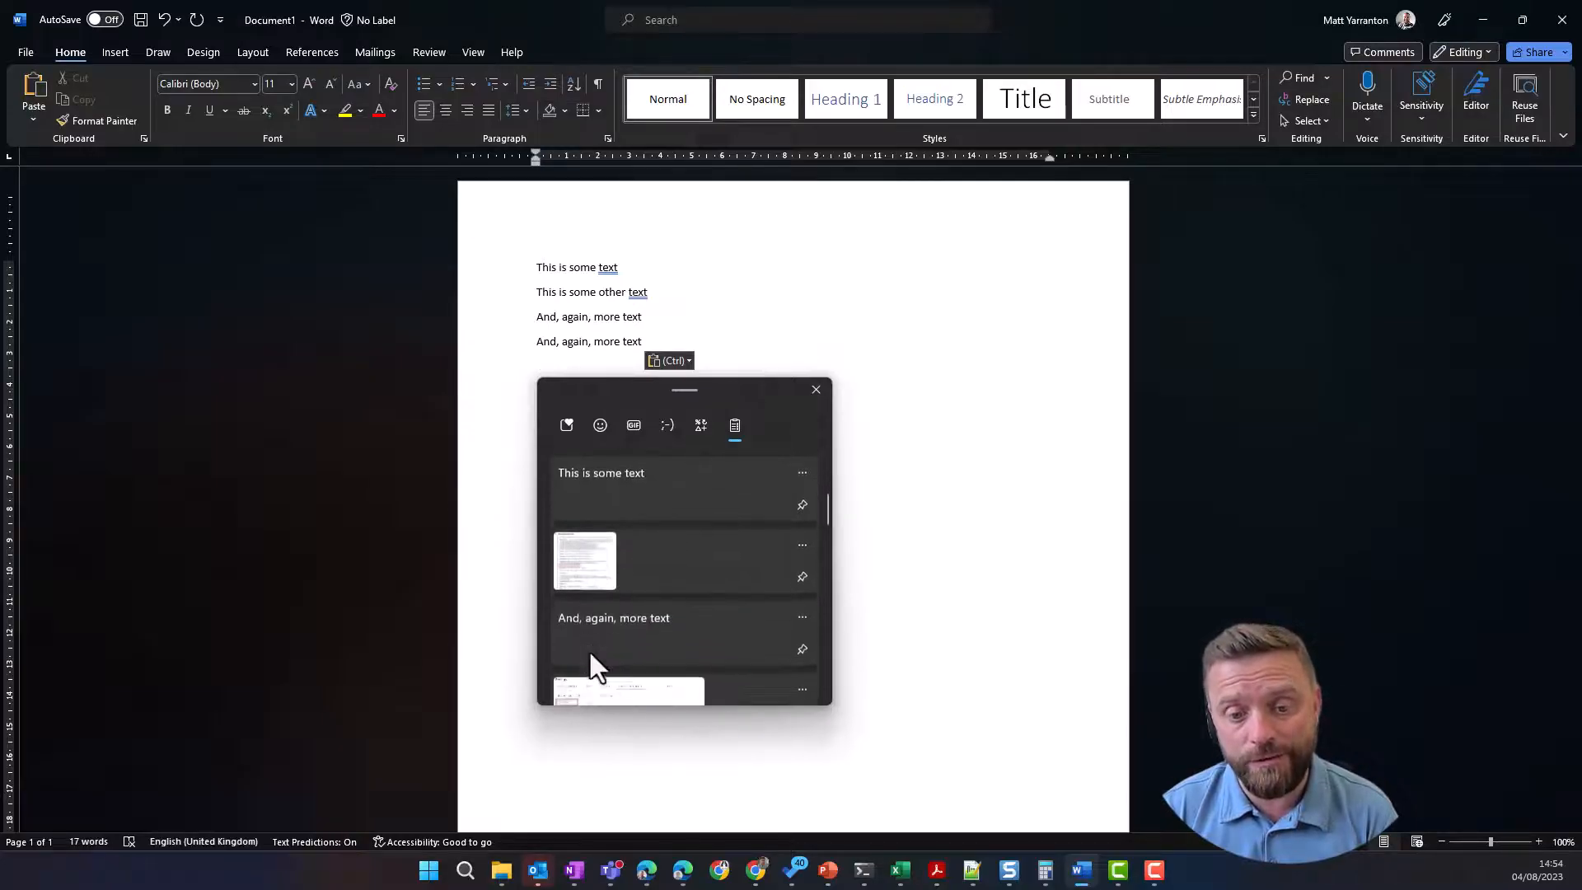
Scroll the clipboard history to older entries, screenshots and the welcome-message snippet.
{"action": "scroll", "scroll_direction": "down", "scroll_amount": 3}
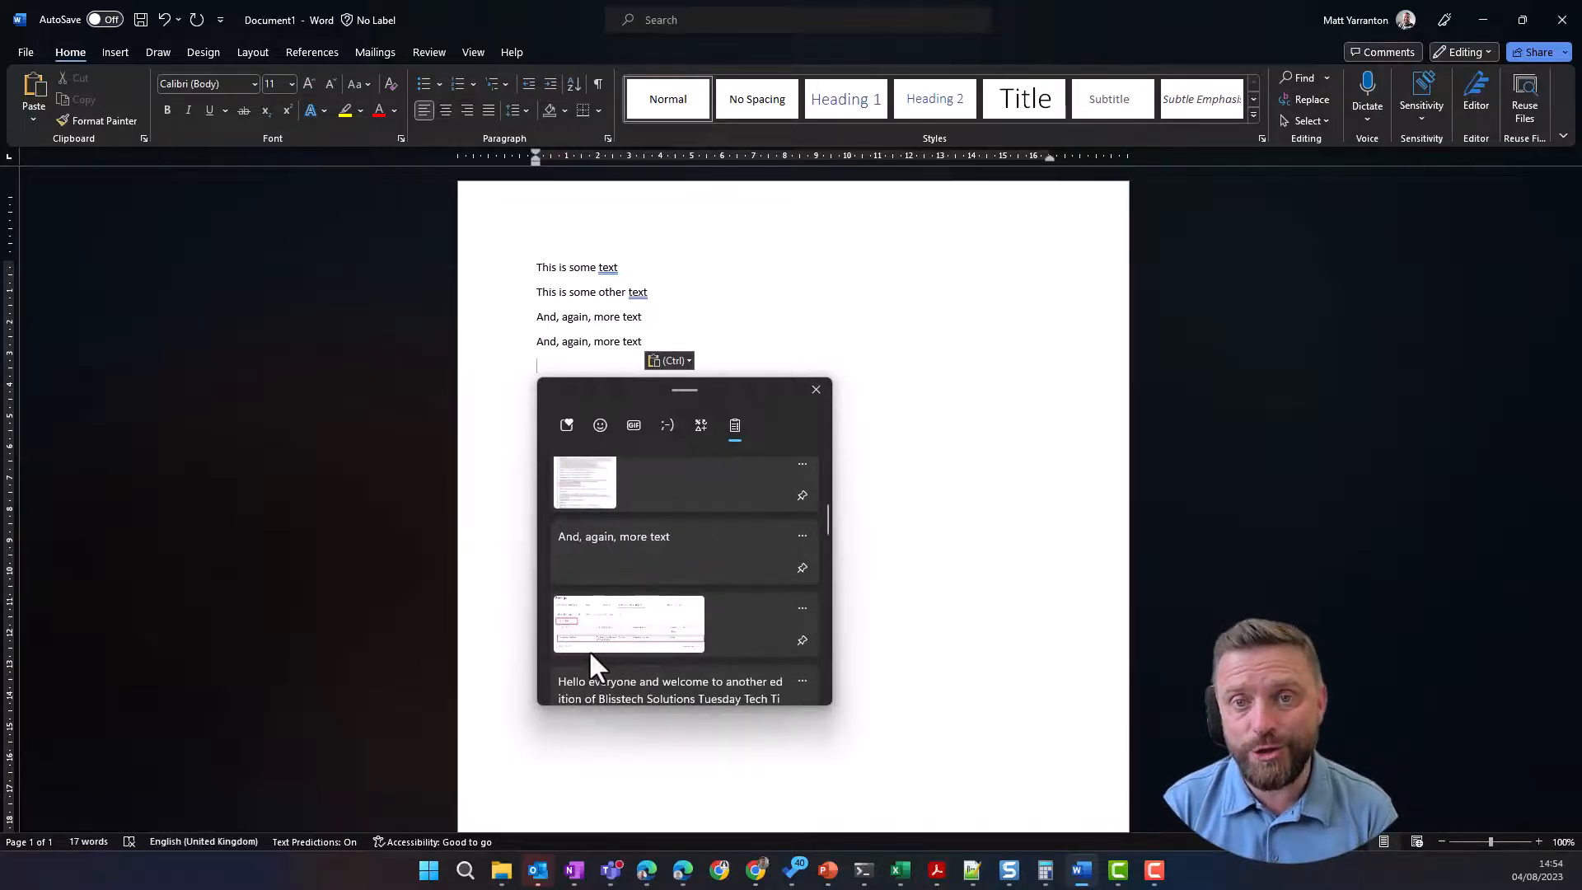